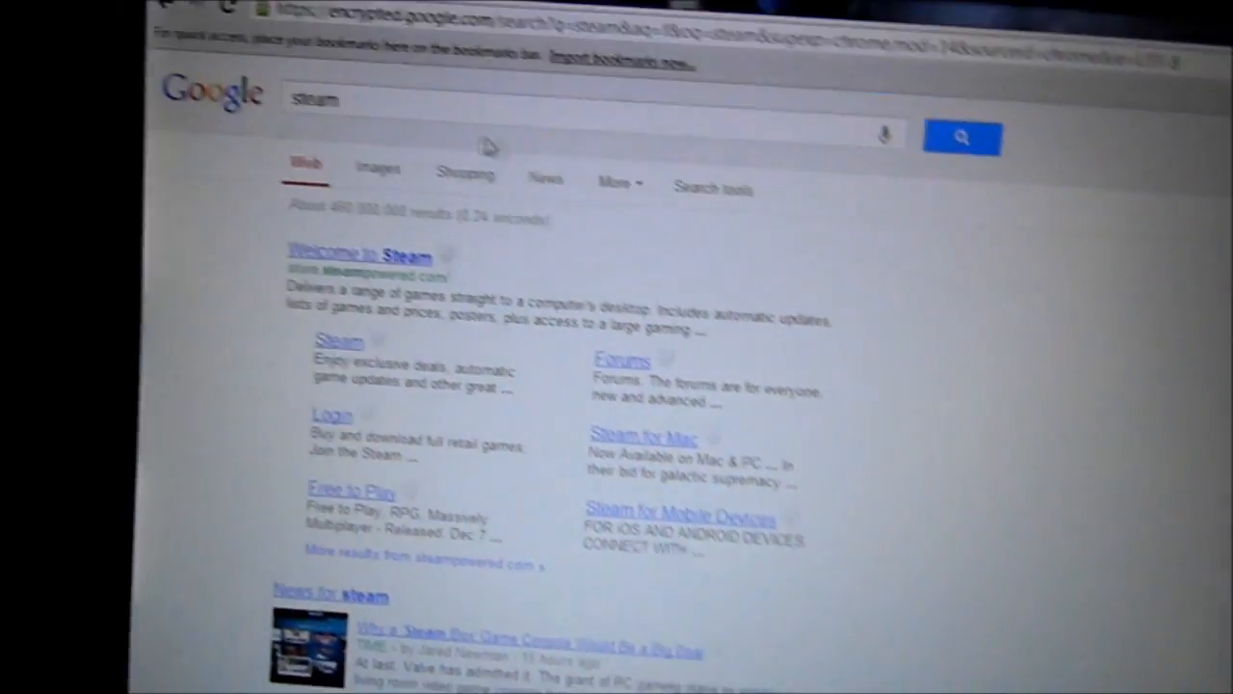
Follow the 'Welcome to Steam' result to land on store.steampowered.com
{"action": "scroll", "scroll_direction": "down", "scroll_amount": 3}
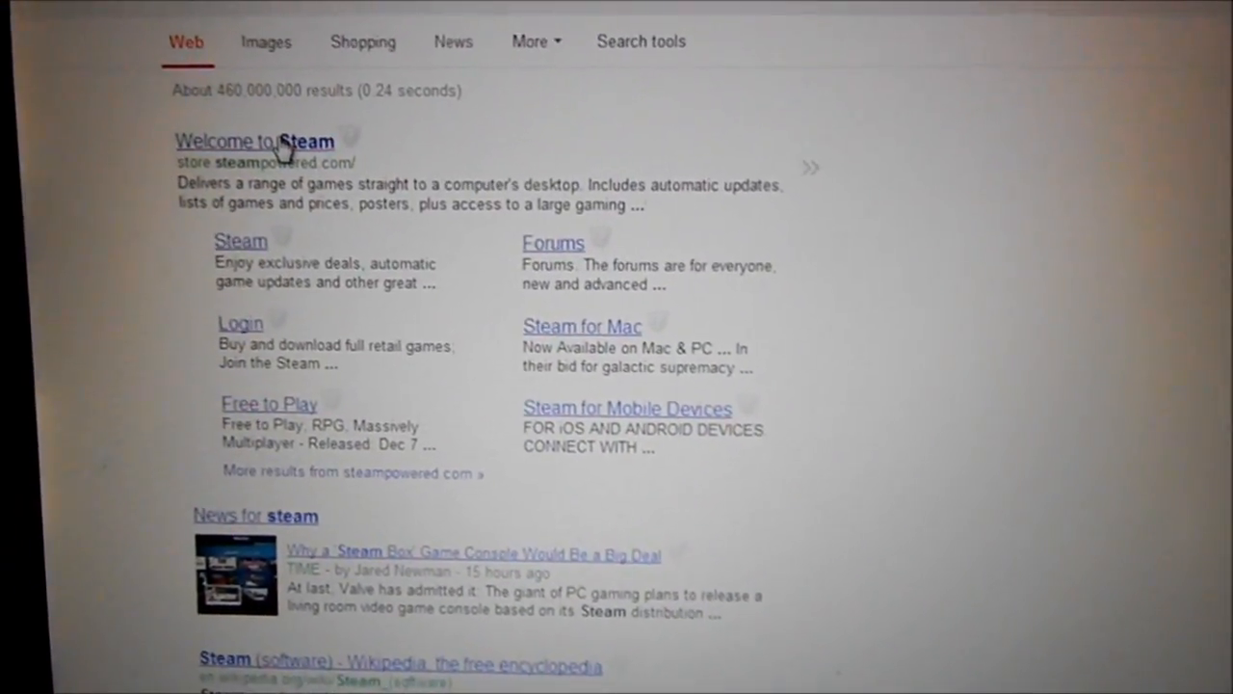
{"action": "left_click", "coordinate": [254, 140]}
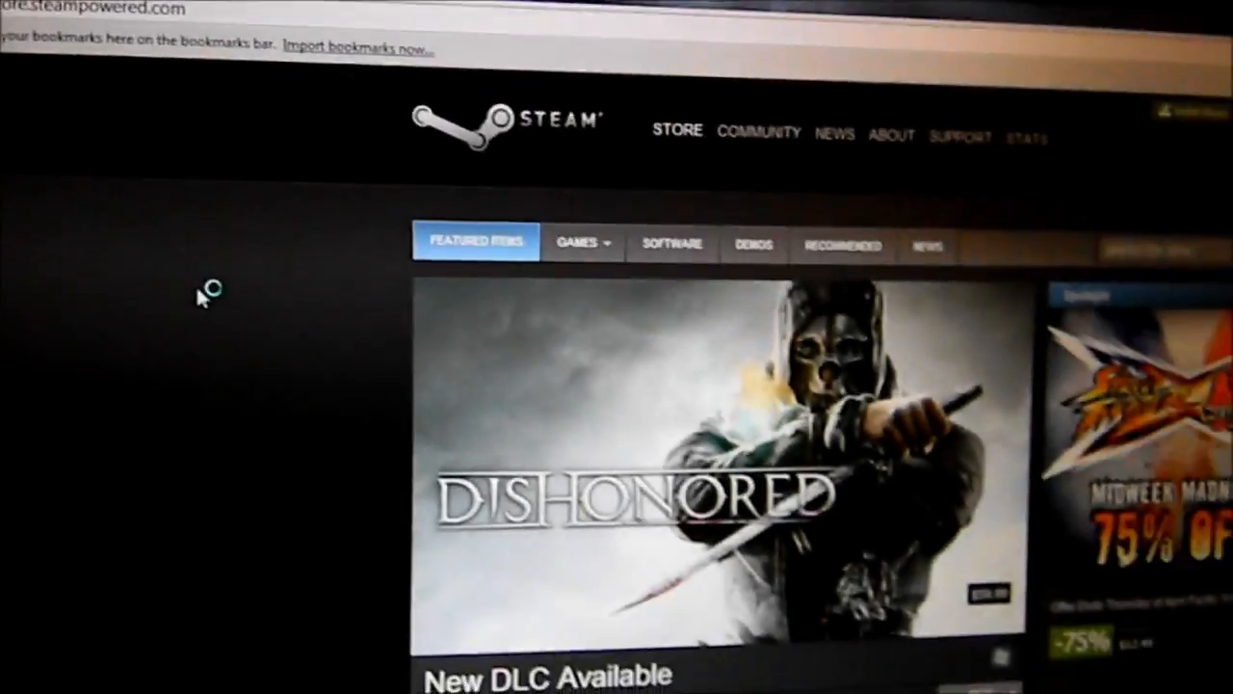